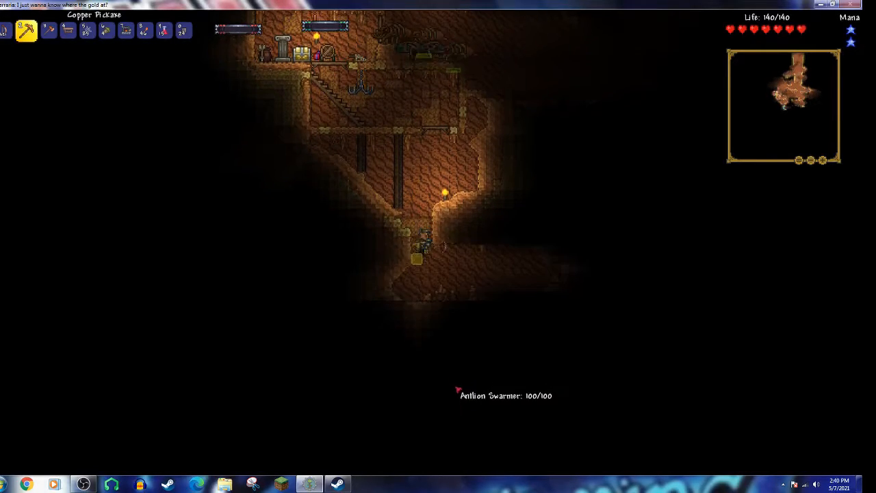
Select the Copper Pickaxe to start mining the shaft under the wooden platforms.
click(143, 30)
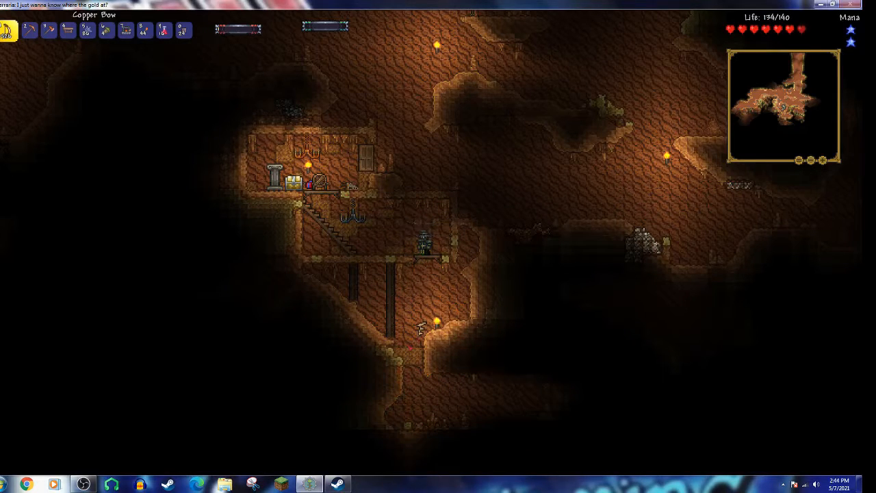
Bring up the inventory while standing on the wooden platforms in the cavern.
key(i)
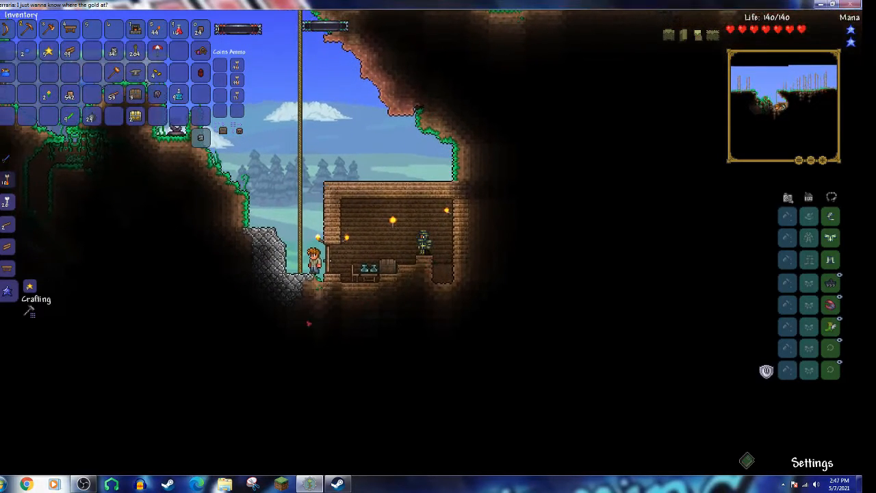
mouse_move(450, 333)
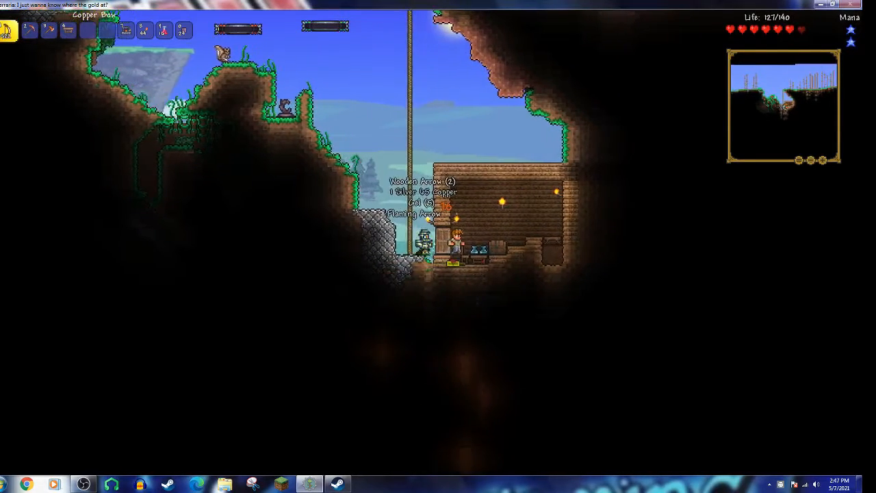
Close the inventory before dropping below the house floor.
key(Esc)
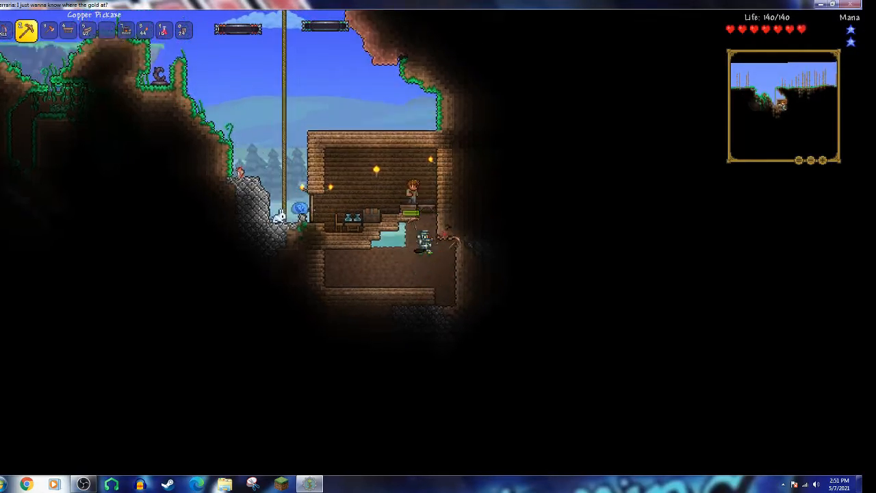
Check the inventory's housing query on the wooden house, then put the inventory away.
key(Escape)
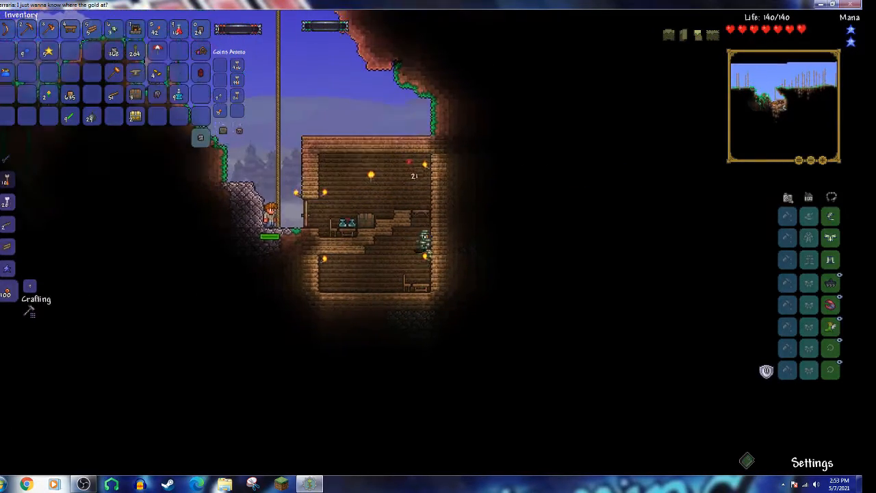
key(Escape)
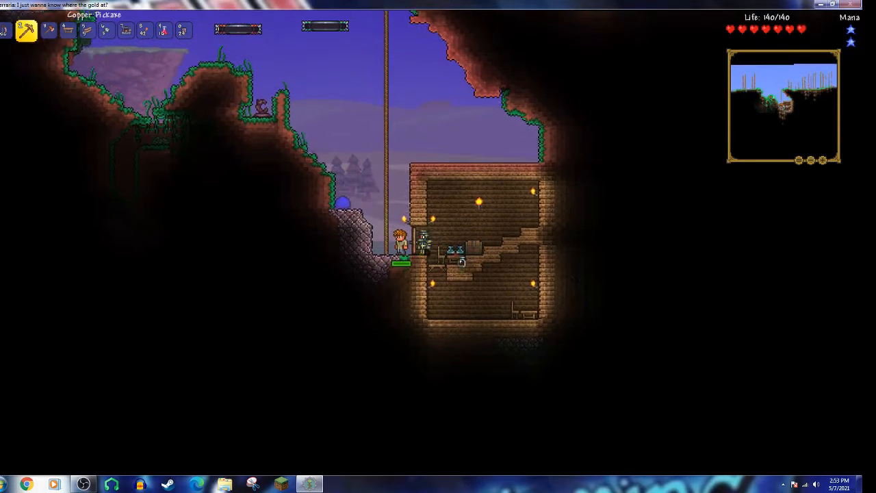
key(esc)
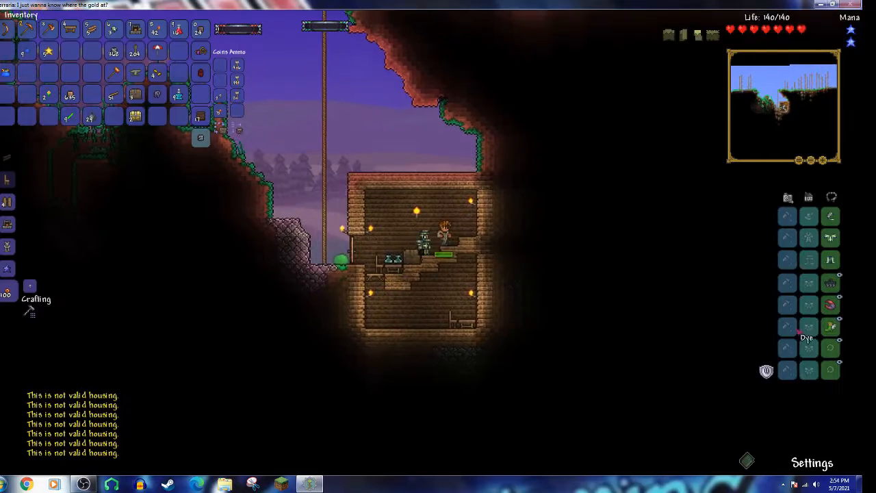
key(Escape)
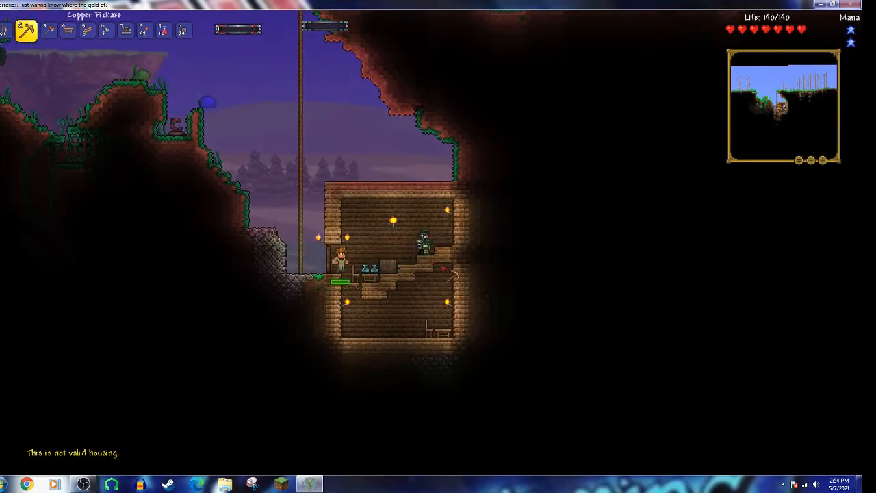
key(Escape)
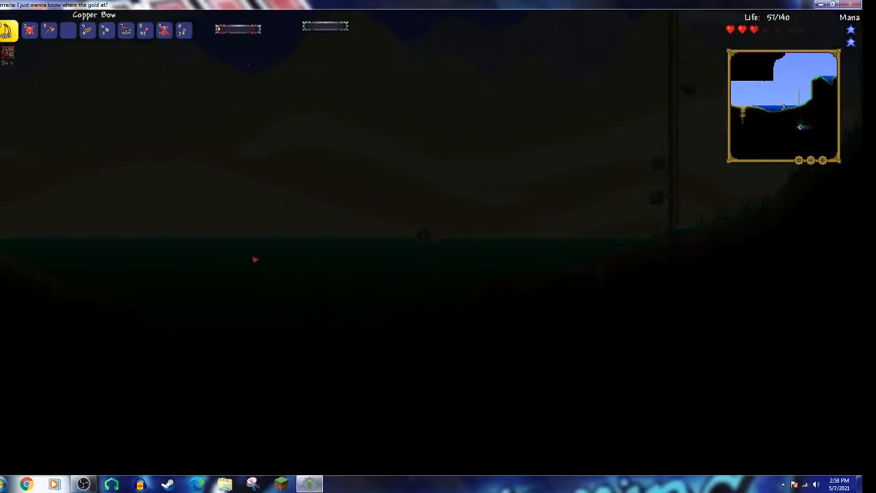
Review the carried items in the inventory at the beach, then close it.
key(Escape)
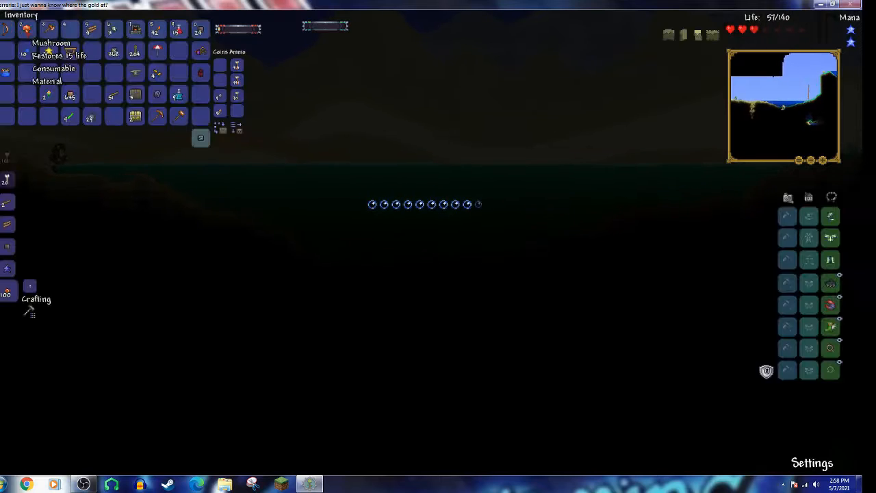
key(esc)
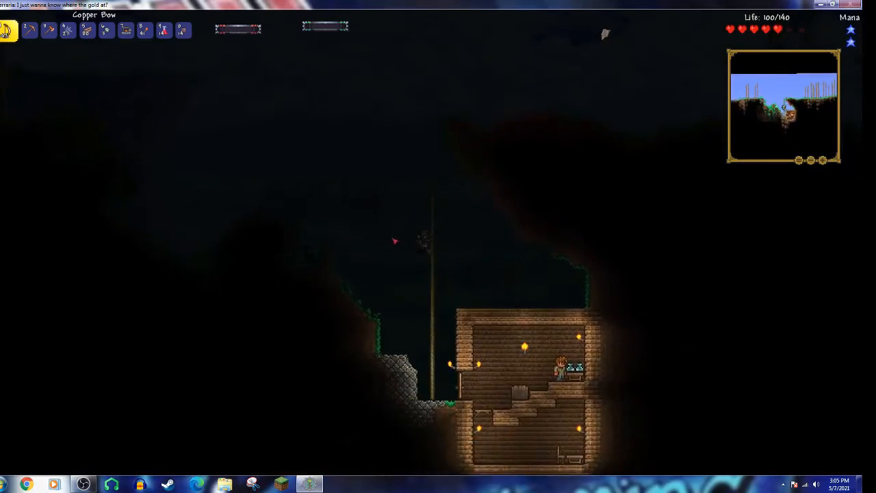
Open the inventory and crafting panel inside the wooden house.
key(esc)
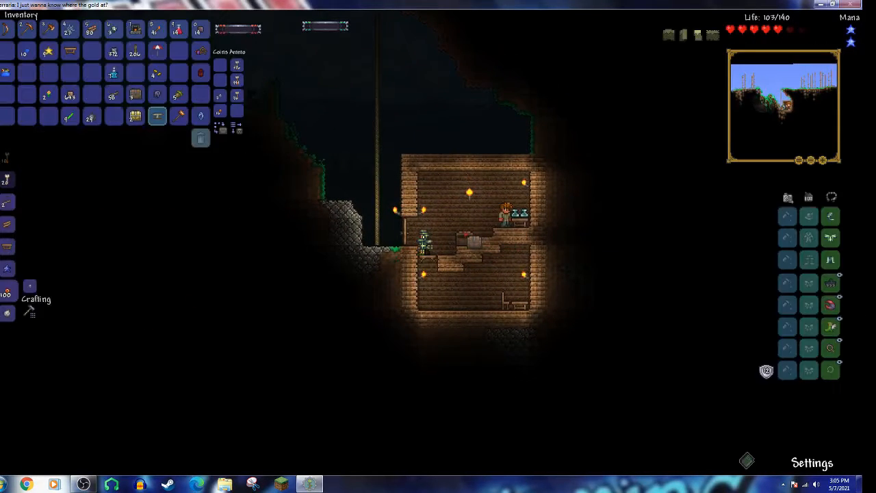
Open the wooden chest in the house and look over its stored items beside the inventory.
click(450, 238)
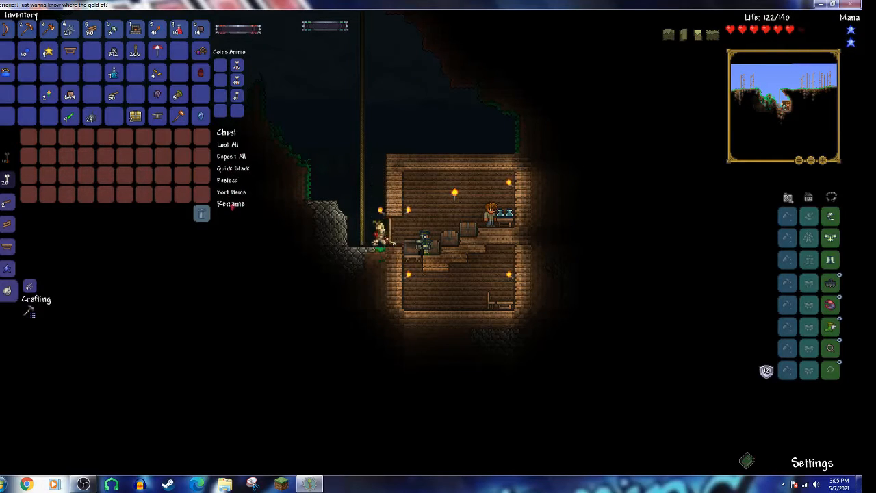
click(230, 202)
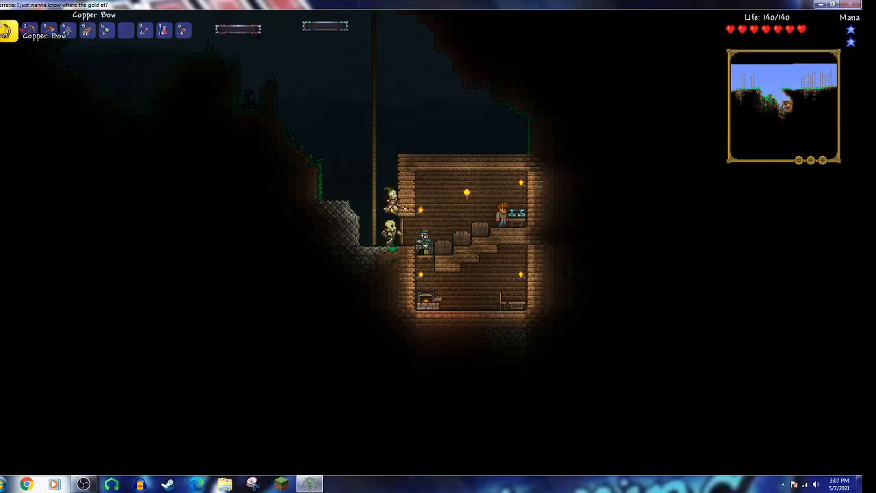
click(27, 30)
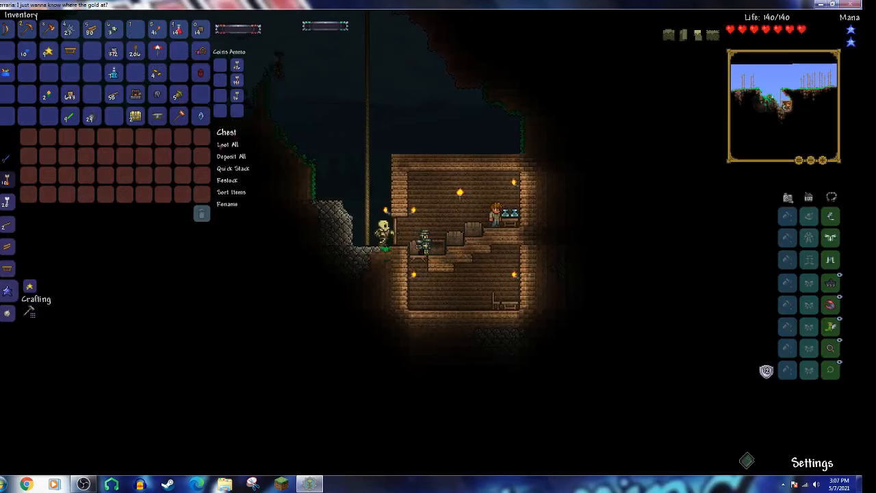
click(227, 202)
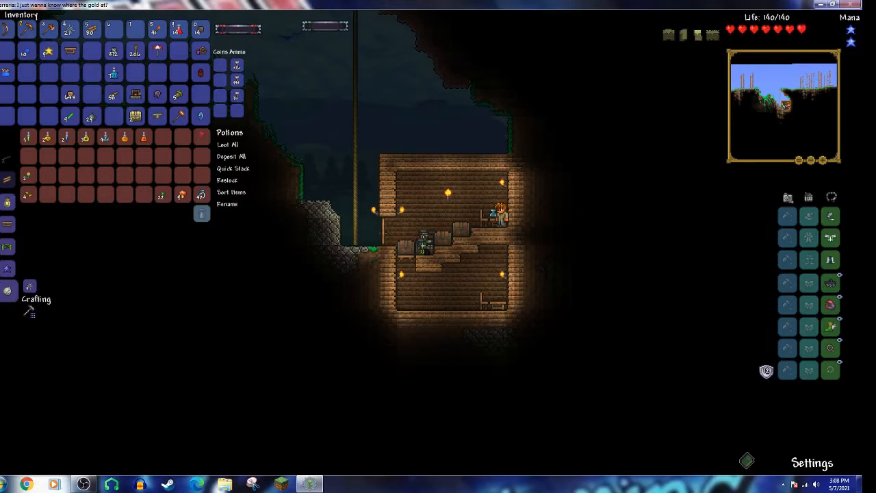
mouse_move(104, 137)
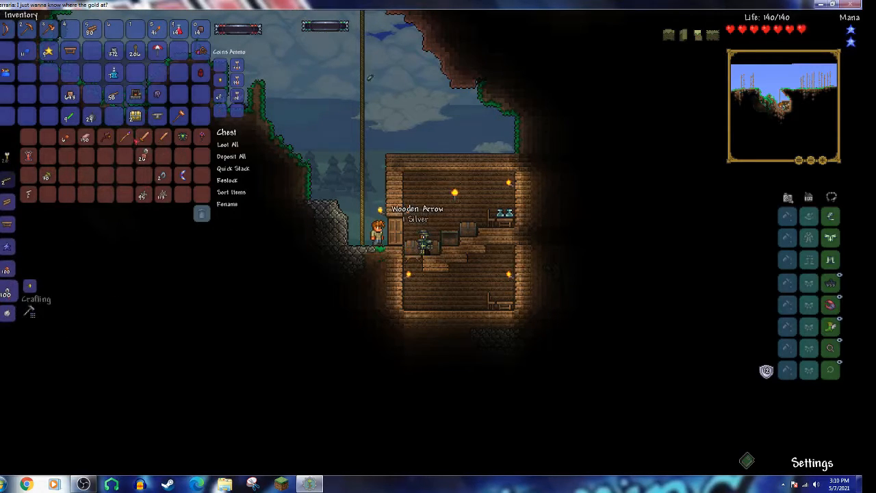
Close the chest and inventory view, then bring the inventory back up.
key(esc)
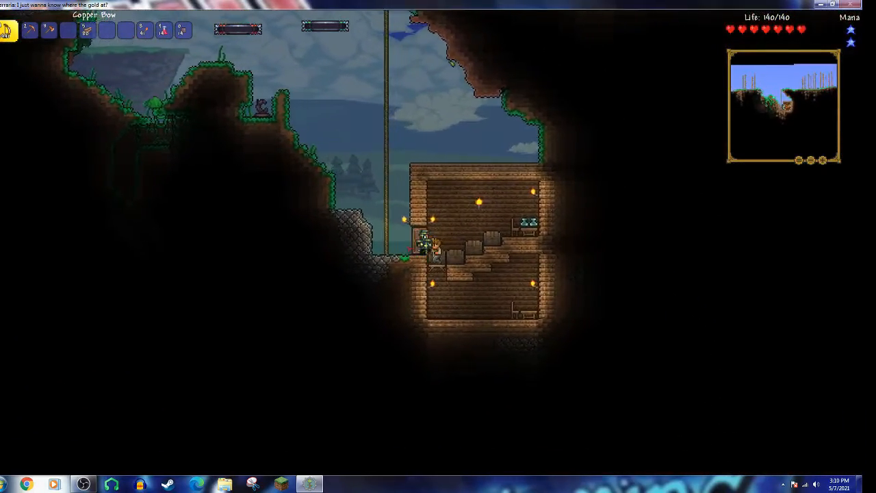
key(Escape)
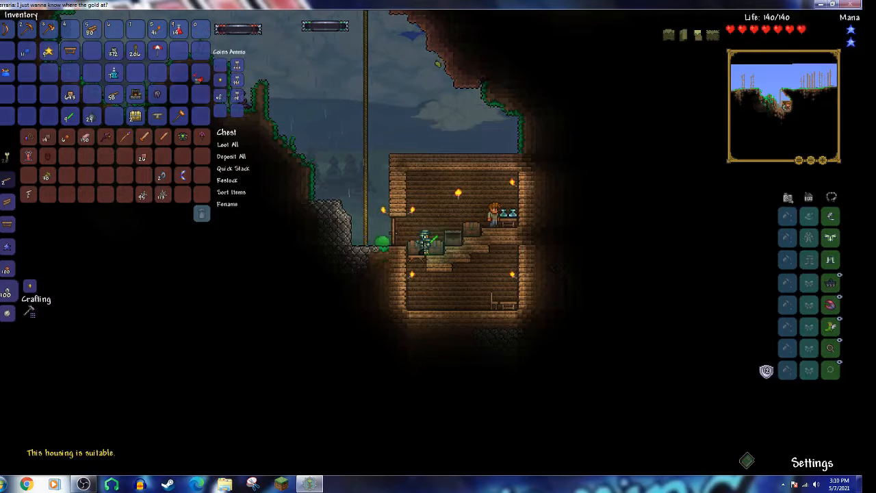
mouse_move(112, 115)
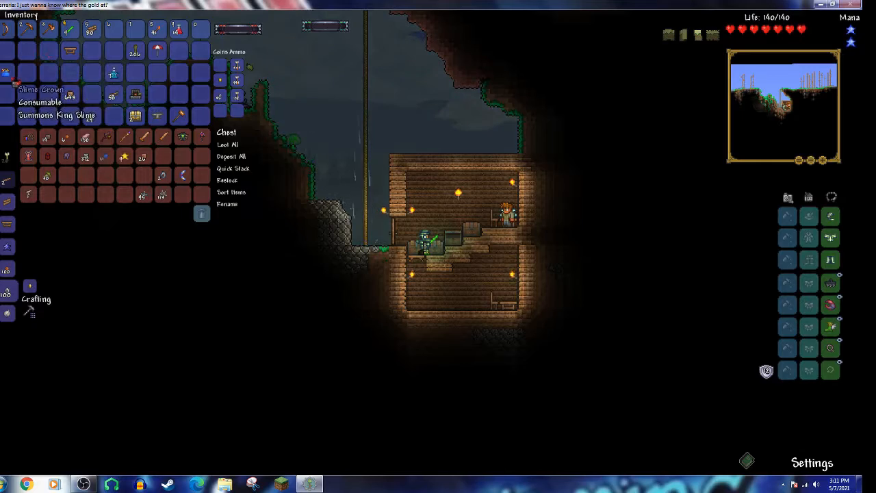
mouse_move(156, 116)
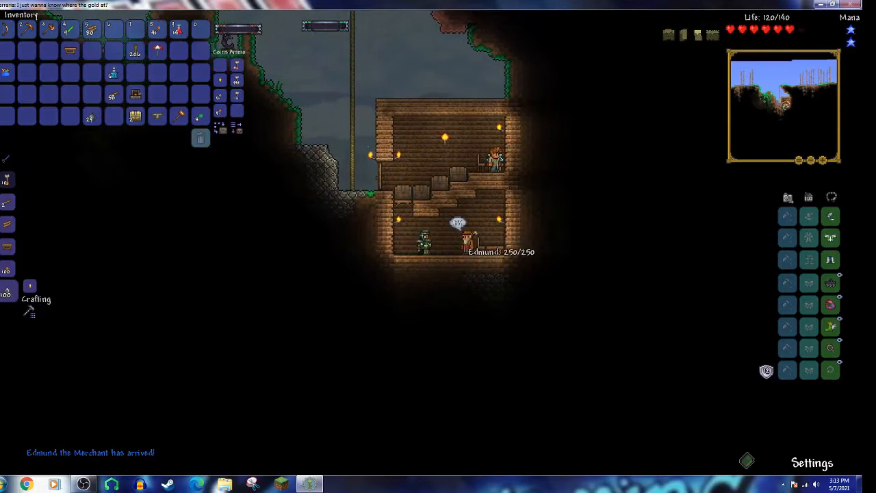
Review the gear in the inventory while the Merchant settles into the house.
click(447, 240)
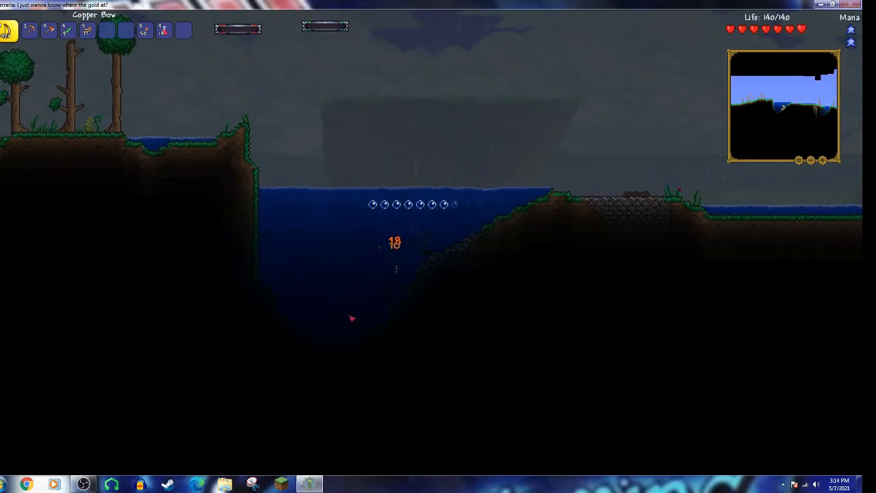
Close the inventory and head out across the surface toward the valley lake.
key(Escape)
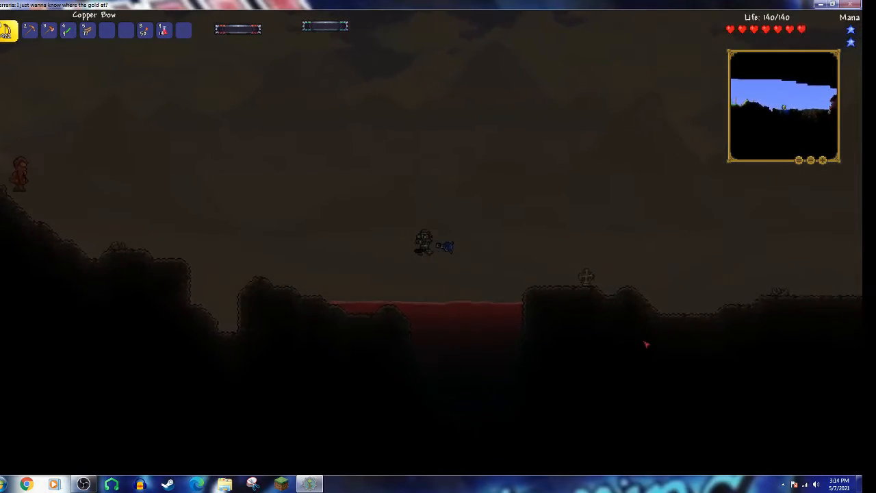
Jump across the uneven dark ground beside the reddish pool.
key(Escape)
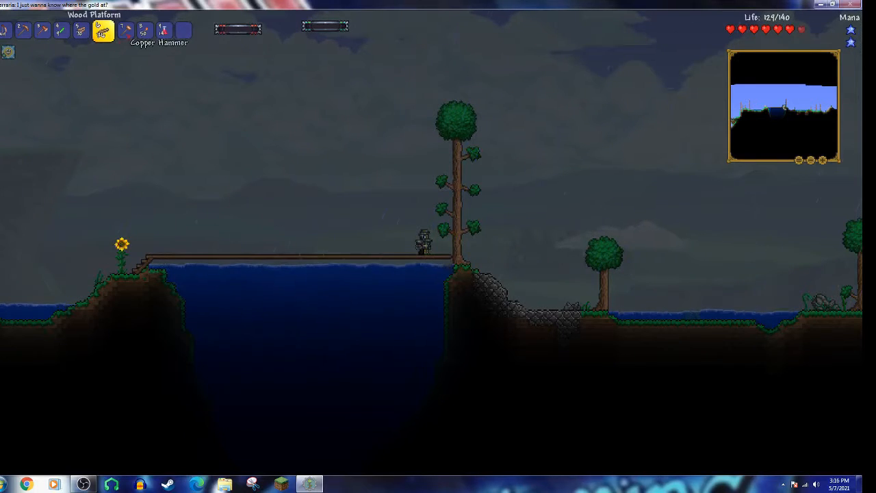
Lay Wood Platforms across the lake from the sunflower bank to the tall tree.
click(122, 30)
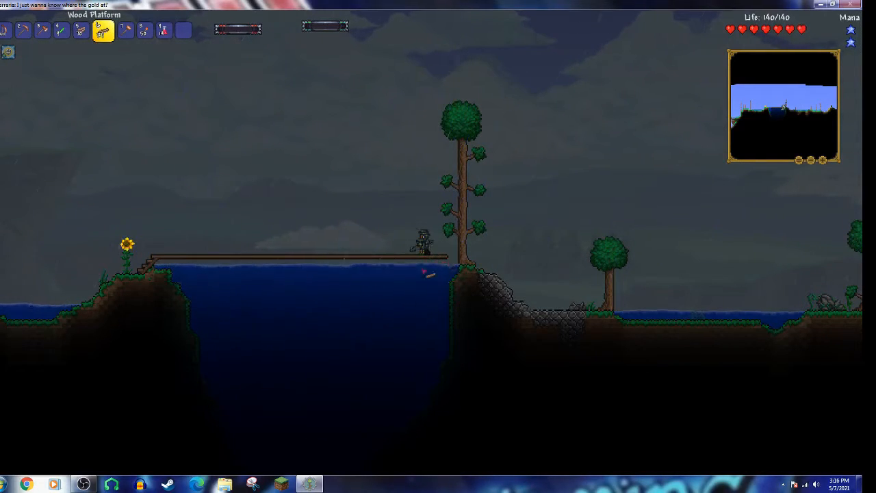
click(126, 30)
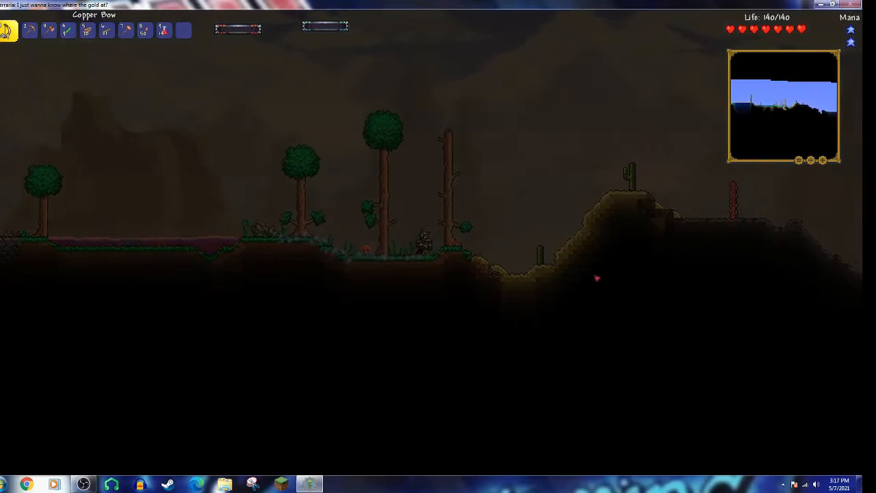
Walk right with the Copper Bow over the forested hills past the lake.
key(d)
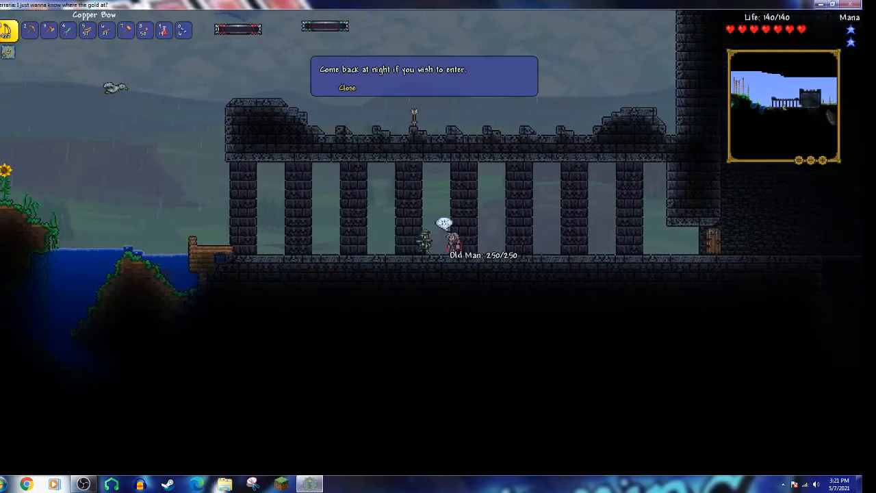
Talk with the Old Man at the dungeon entrance and close his dialogue.
click(348, 88)
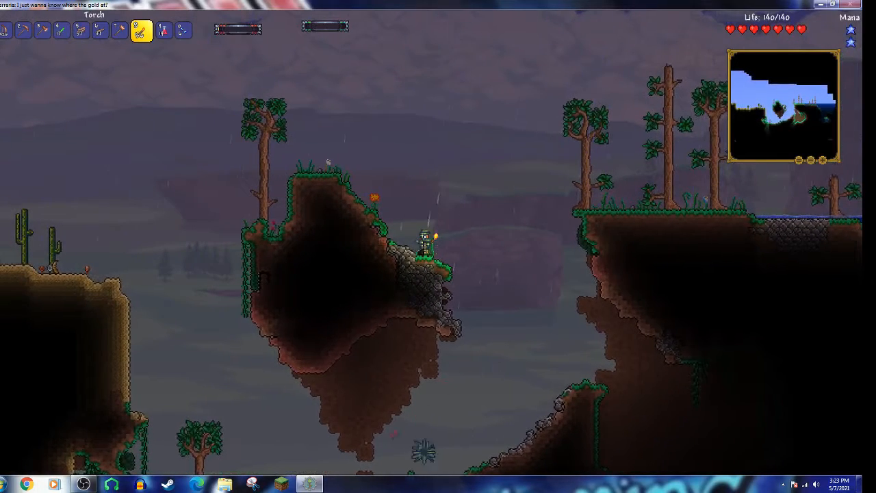
Cross the grassy hills with a torch heading back toward the wooden house.
click(480, 226)
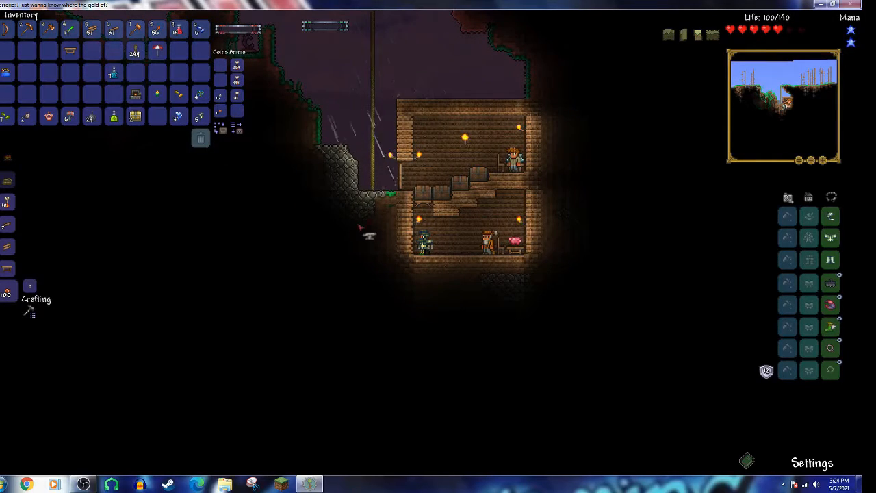
mouse_move(30, 314)
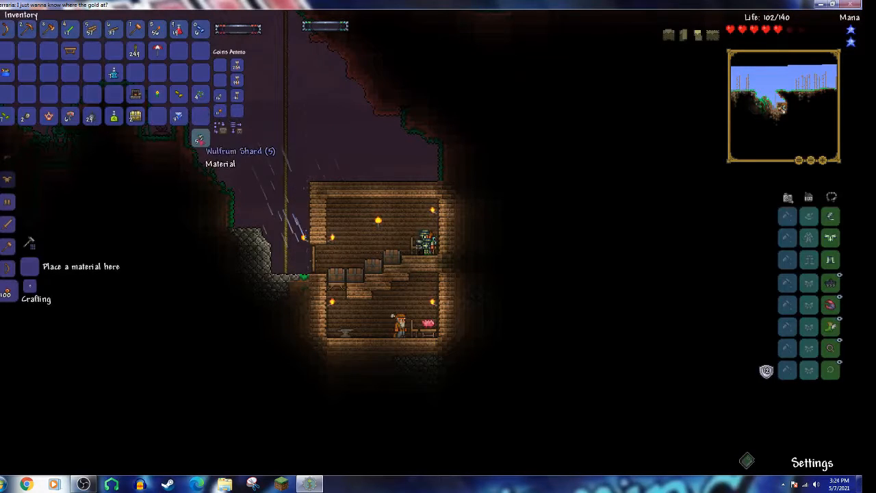
click(200, 137)
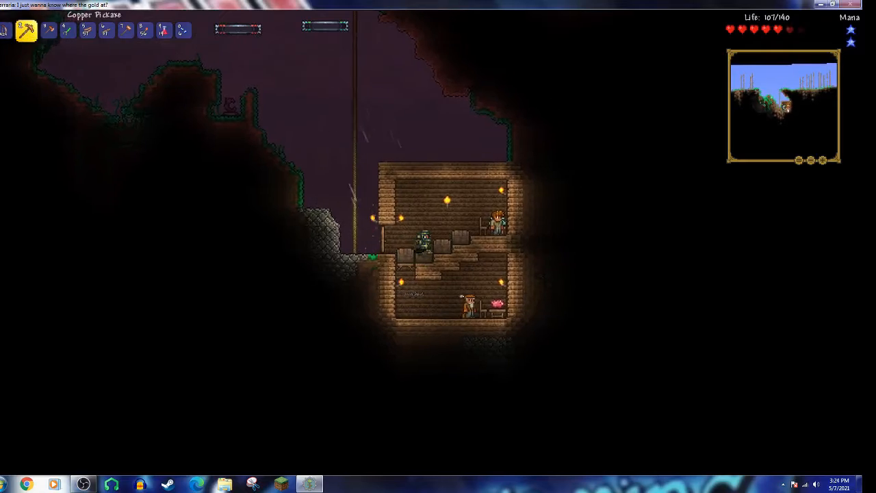
key(Escape)
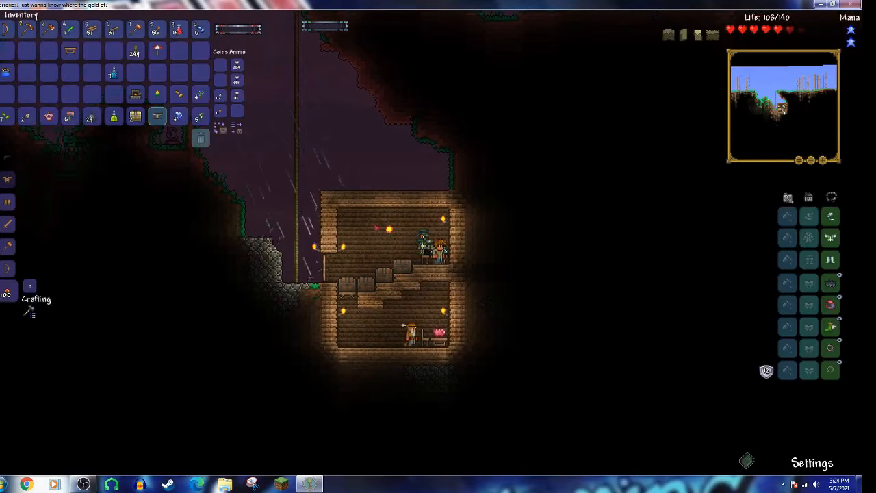